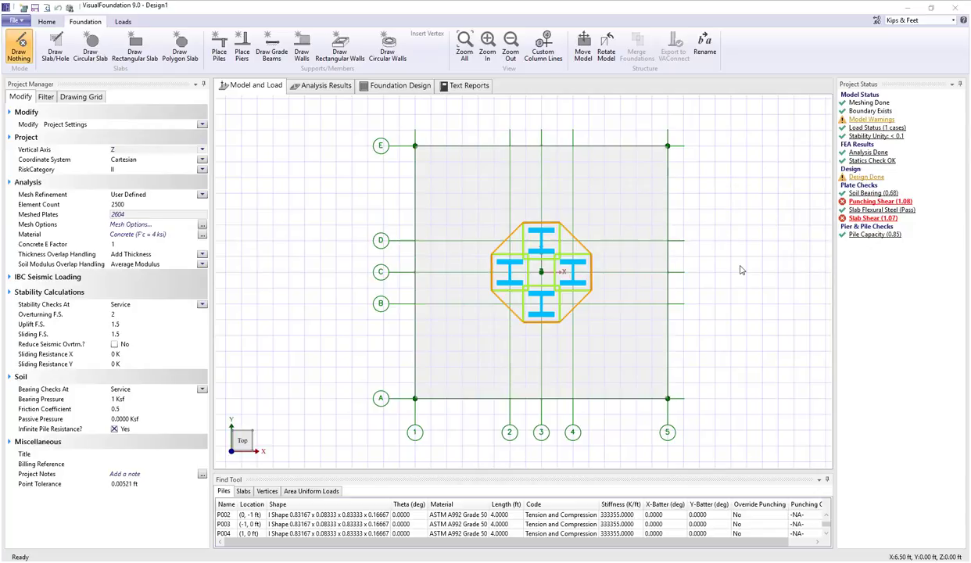
mouse_move(749, 269)
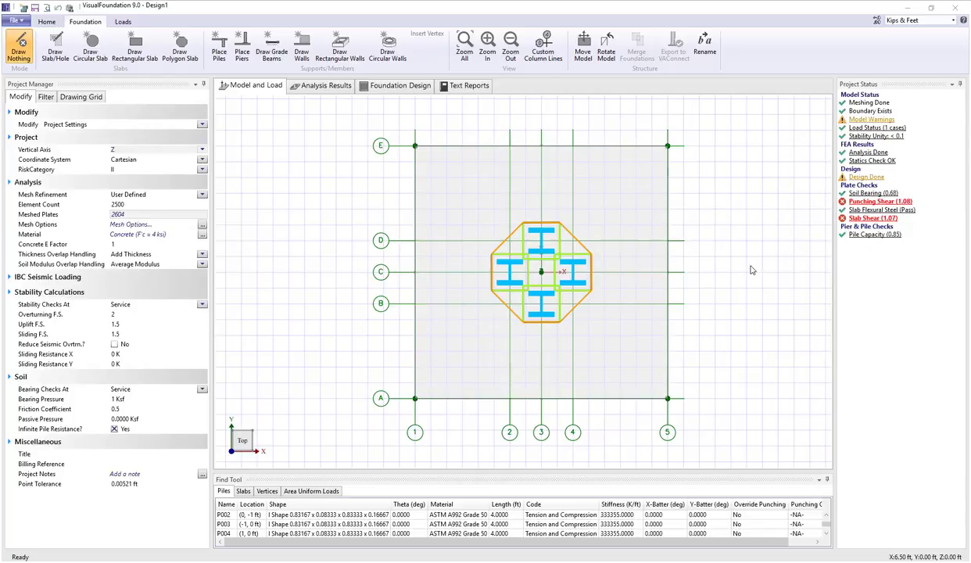
mouse_move(296, 204)
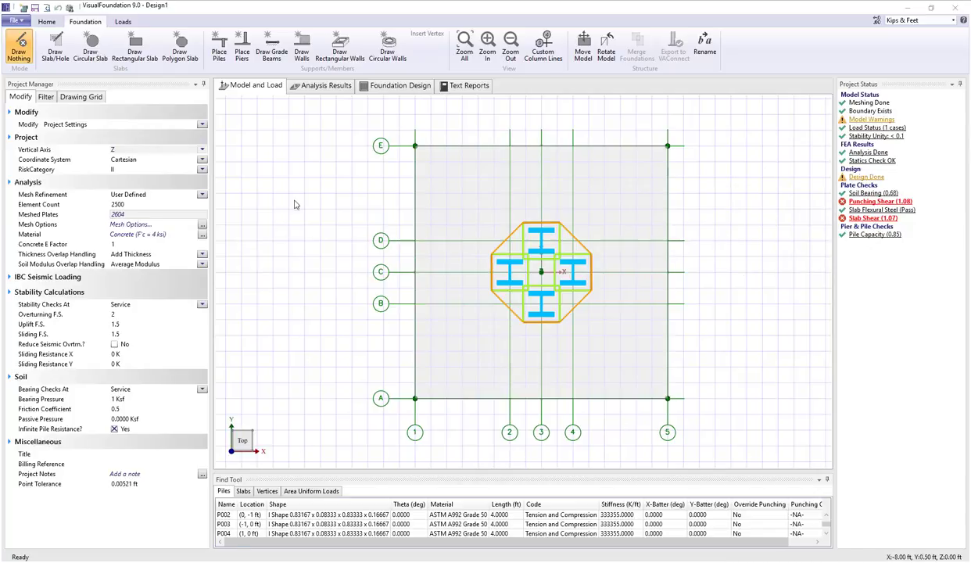
mouse_move(294, 241)
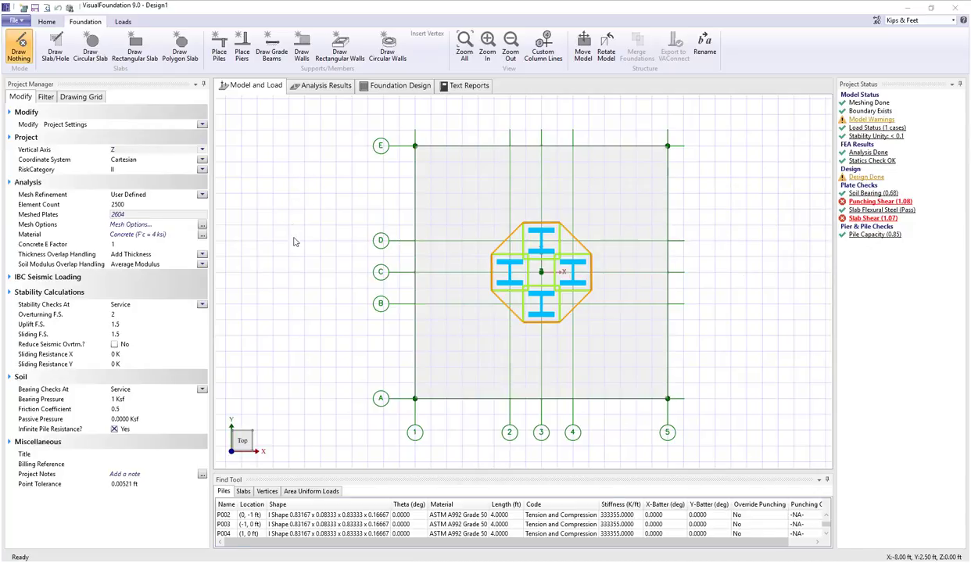
mouse_move(305, 294)
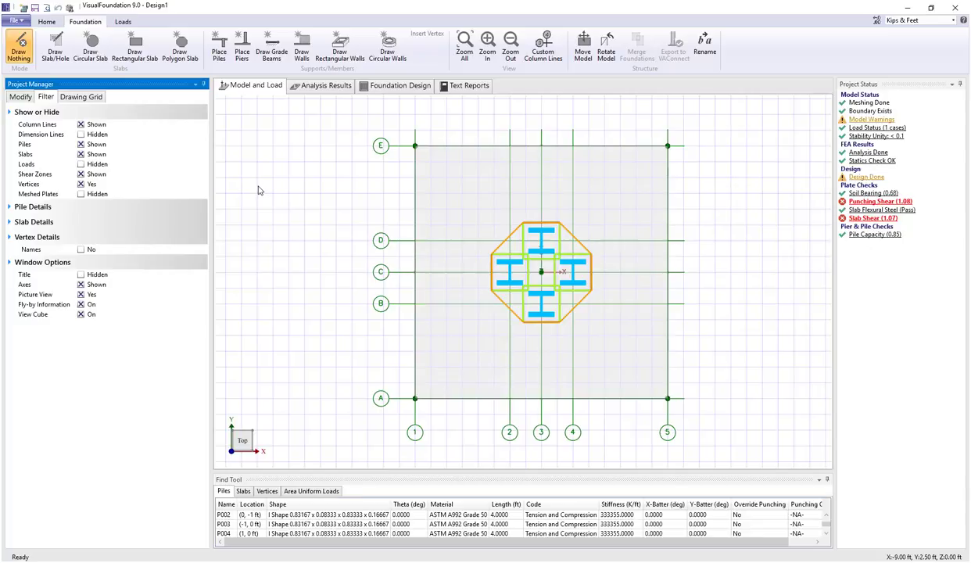
mouse_move(264, 235)
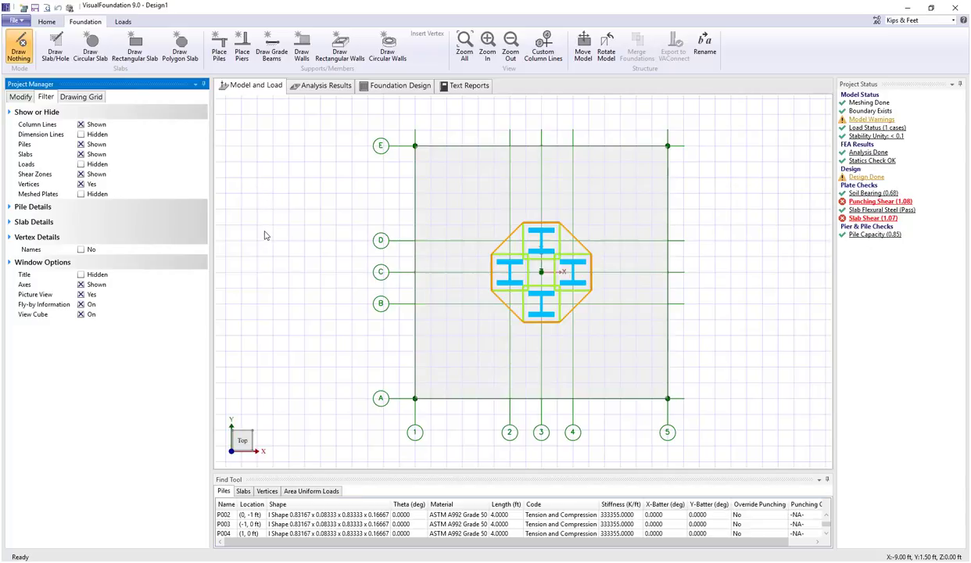
mouse_move(258, 236)
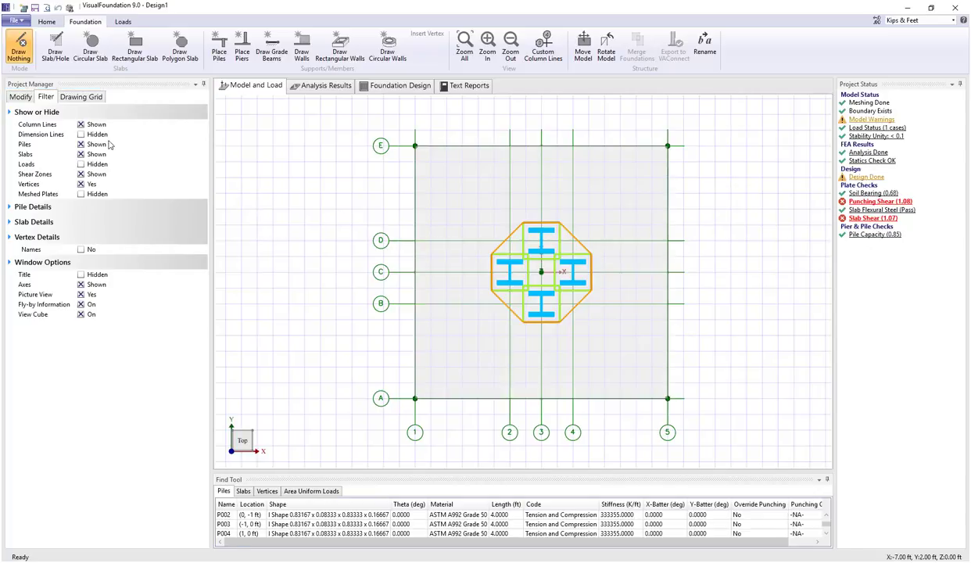
Return to the Project Settings via the Modify tab in the Project Manager
click(18, 97)
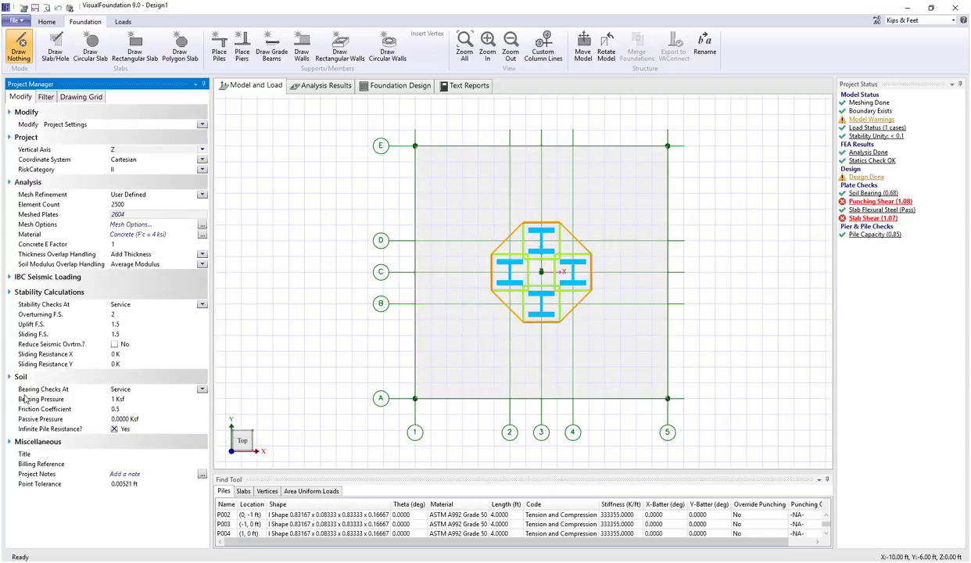
mouse_move(44, 388)
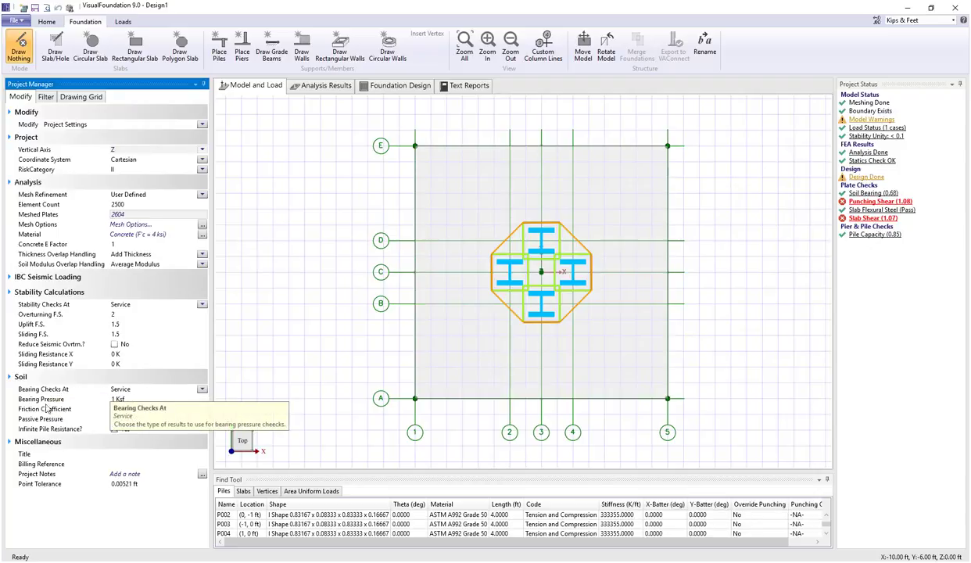
mouse_move(113, 409)
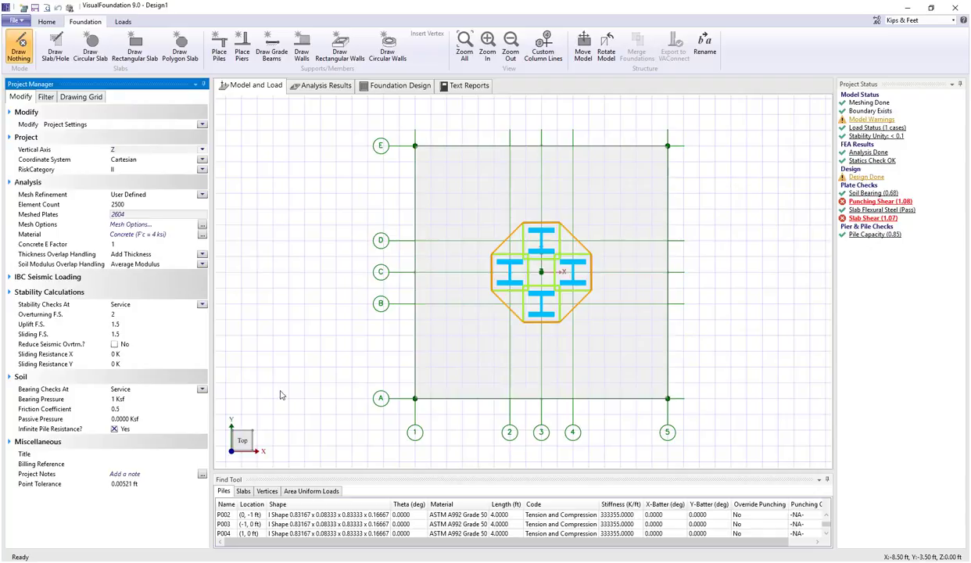
mouse_move(294, 147)
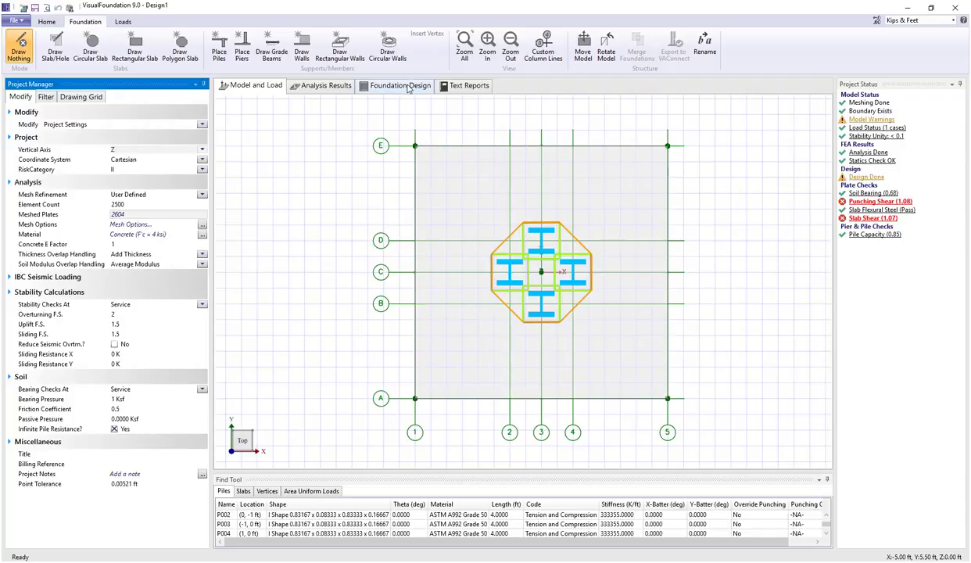
Switch to the Foundation Design results showing bearing unity contours over the pile cap
click(400, 84)
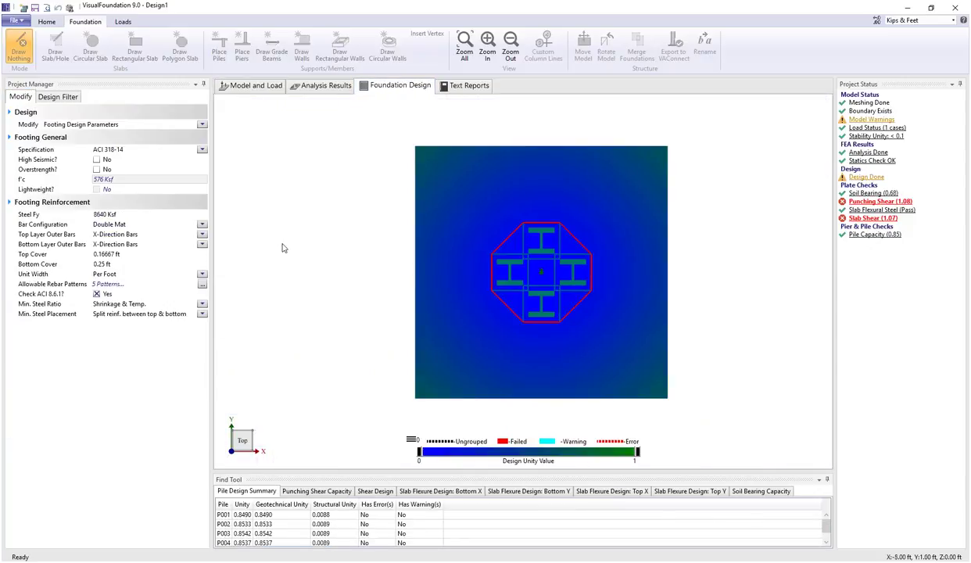
mouse_move(275, 319)
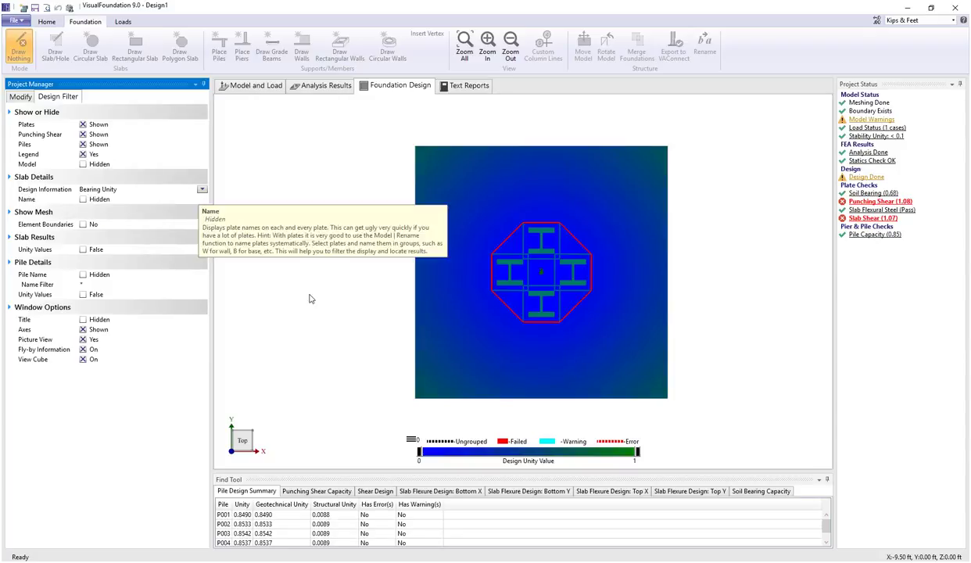
mouse_move(376, 439)
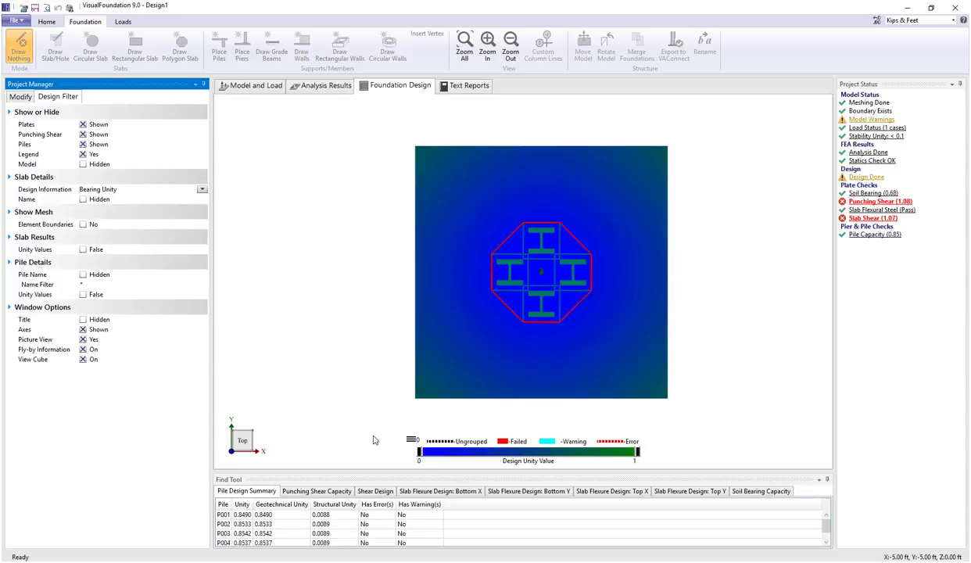
mouse_move(413, 416)
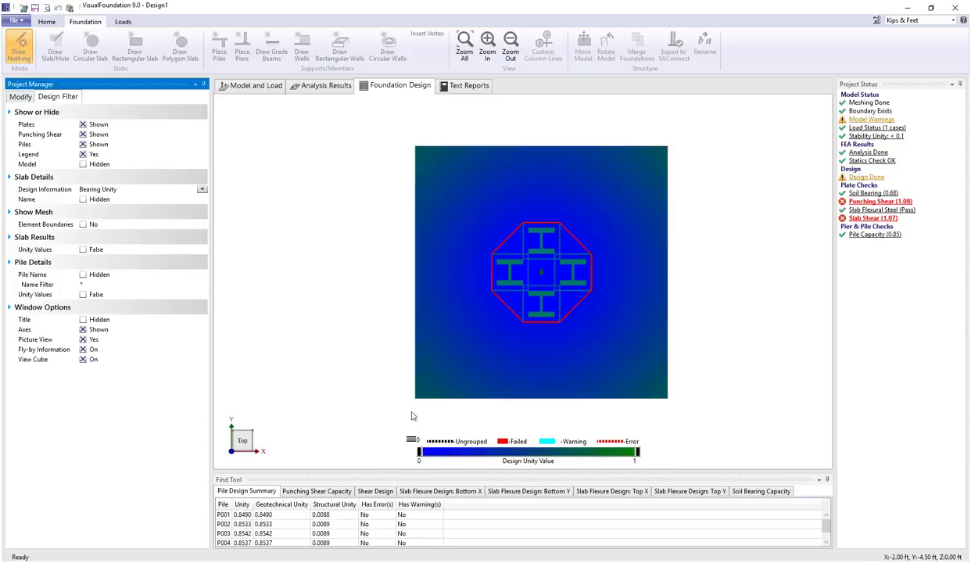
mouse_move(431, 459)
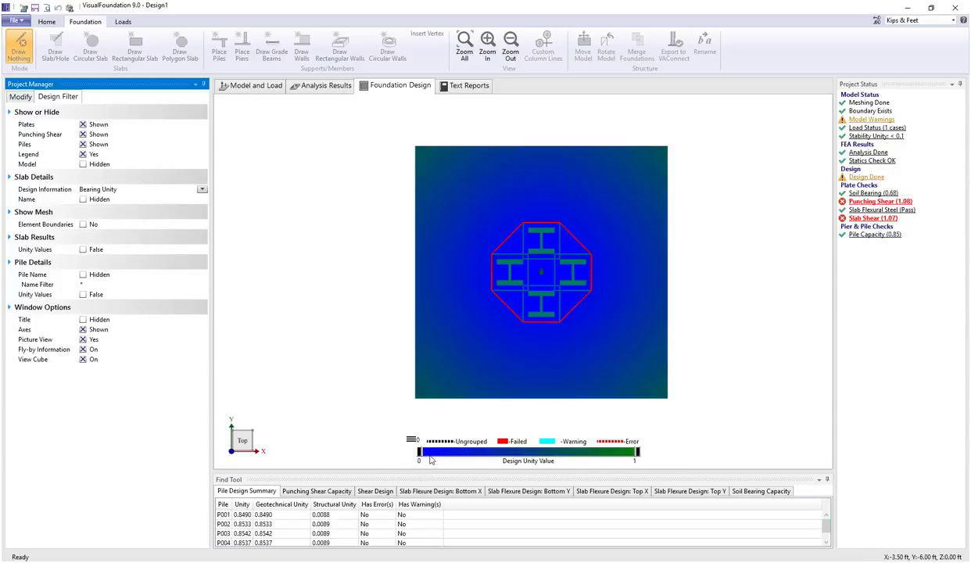
mouse_move(696, 460)
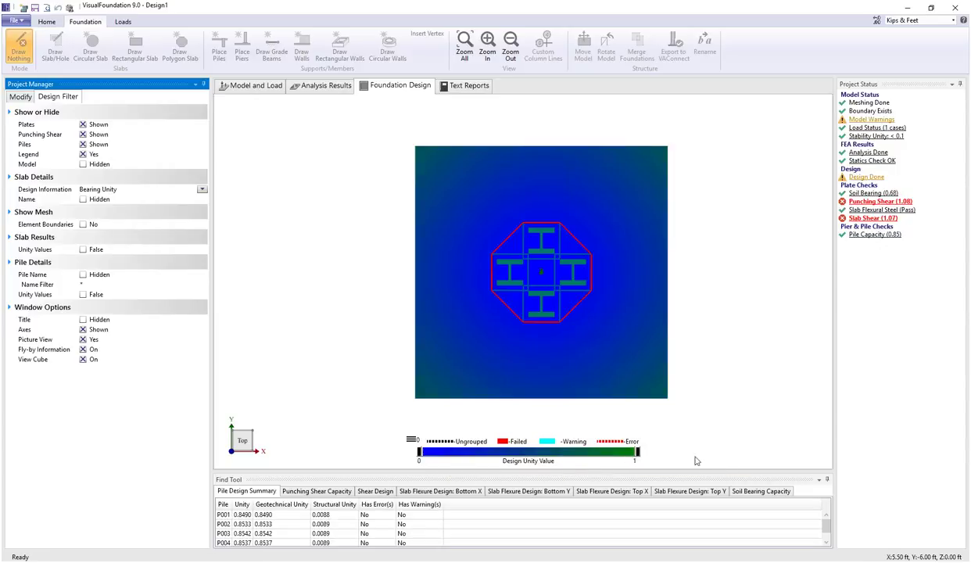
mouse_move(593, 429)
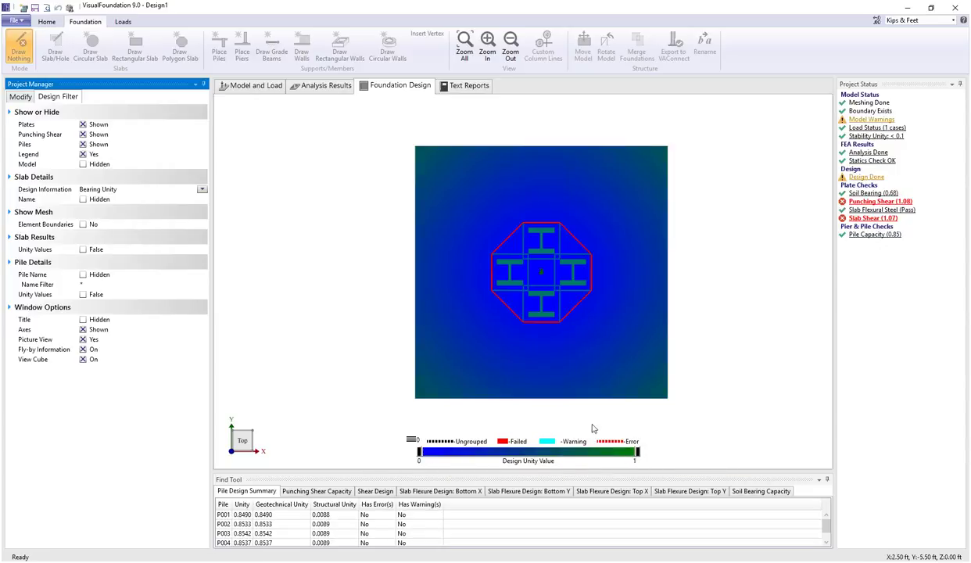
mouse_move(419, 403)
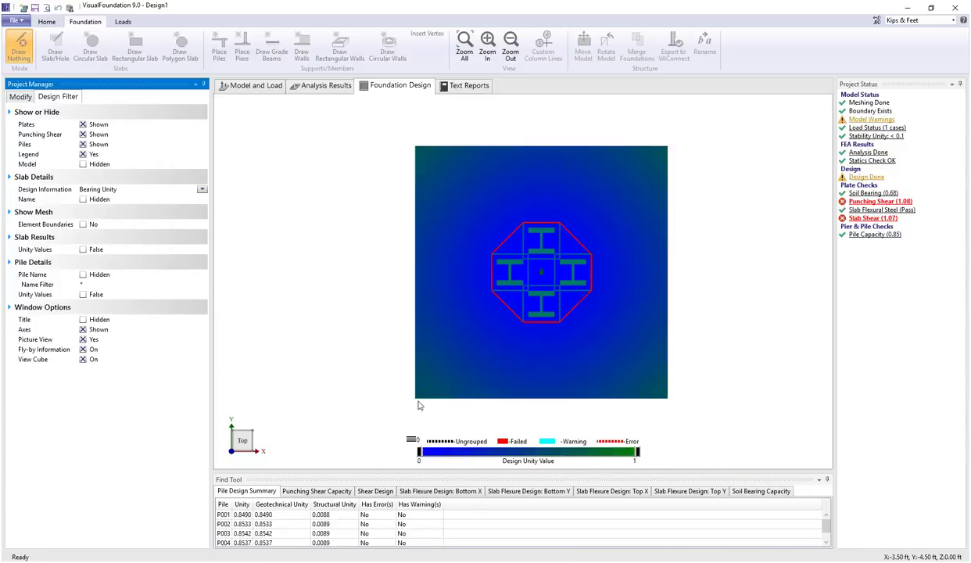
mouse_move(66, 364)
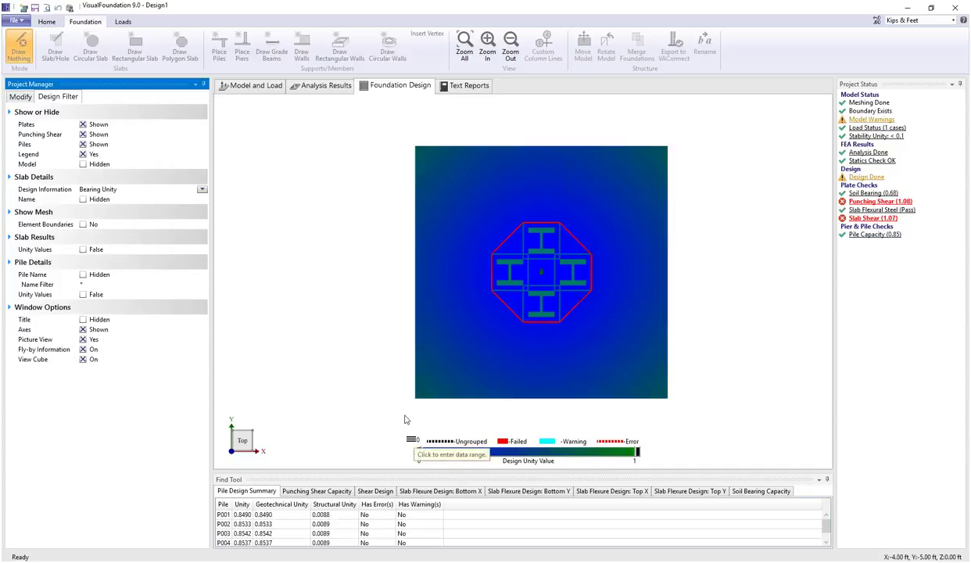
mouse_move(421, 403)
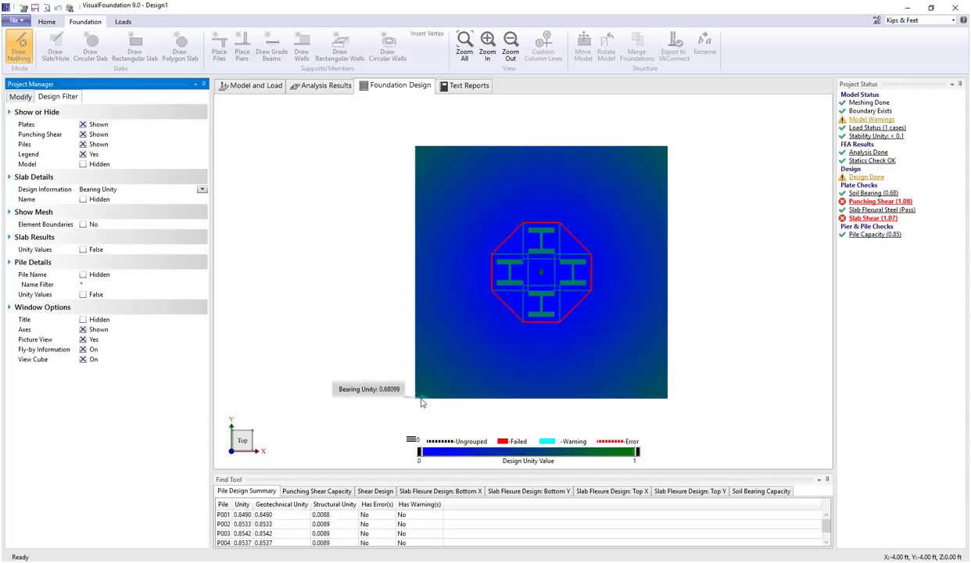
mouse_move(423, 152)
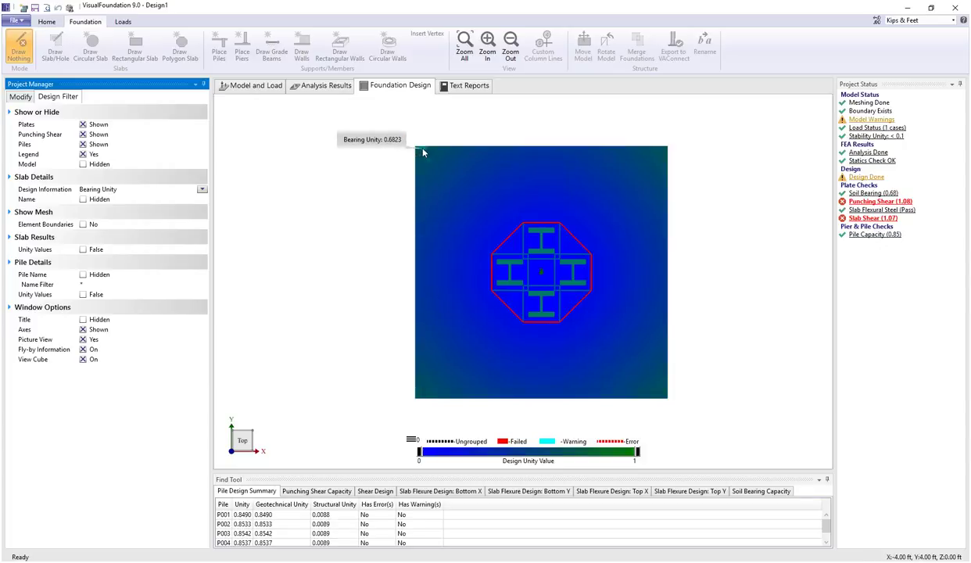
mouse_move(540, 280)
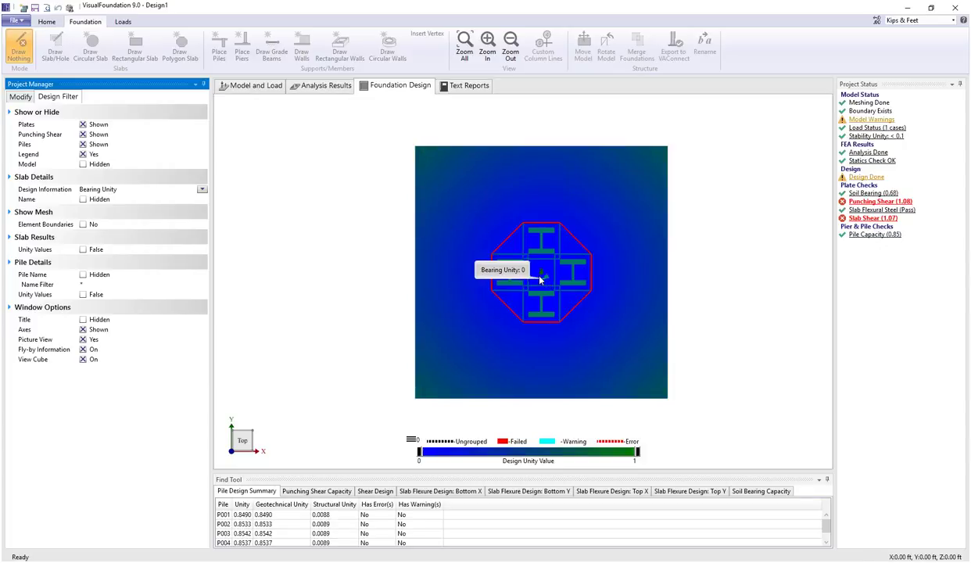
mouse_move(563, 287)
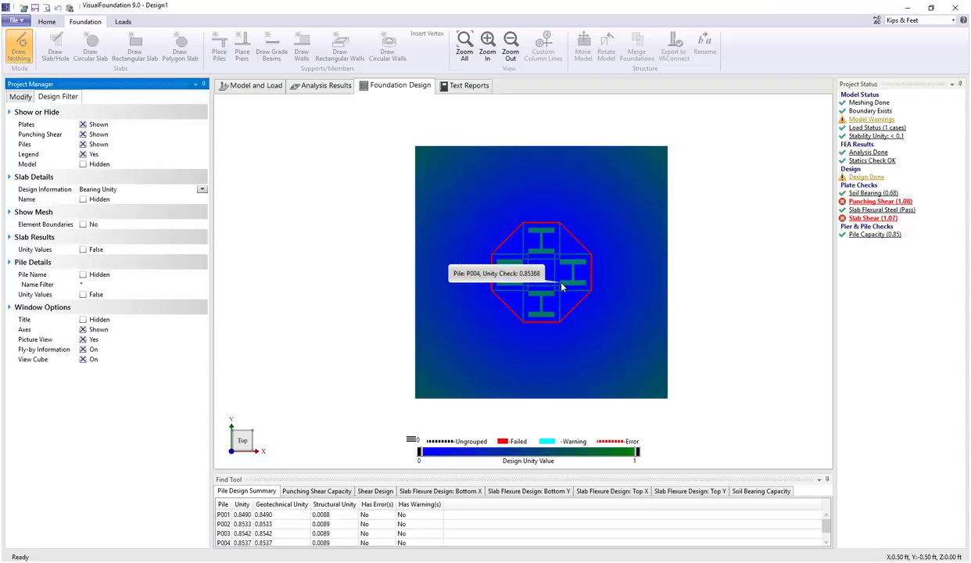
mouse_move(419, 153)
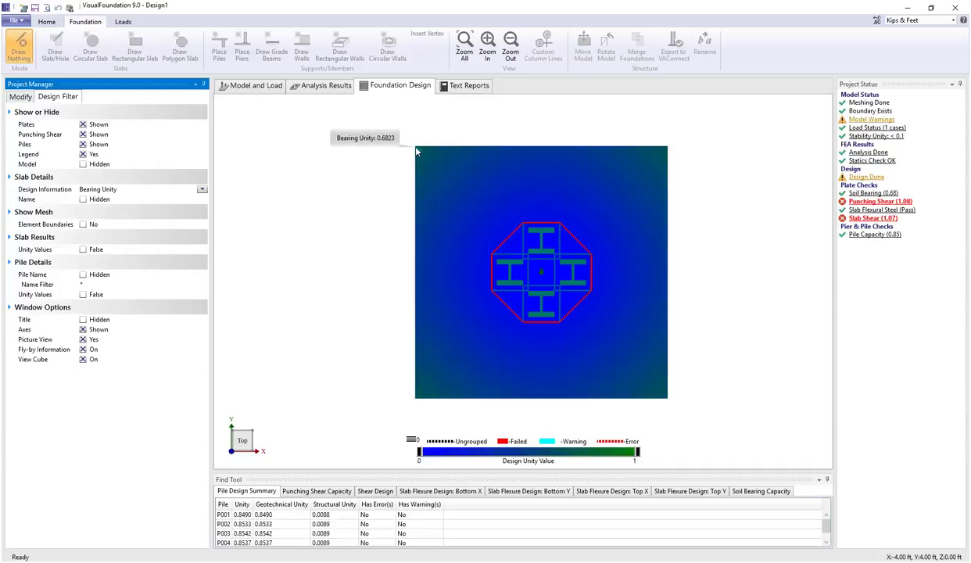
mouse_move(328, 175)
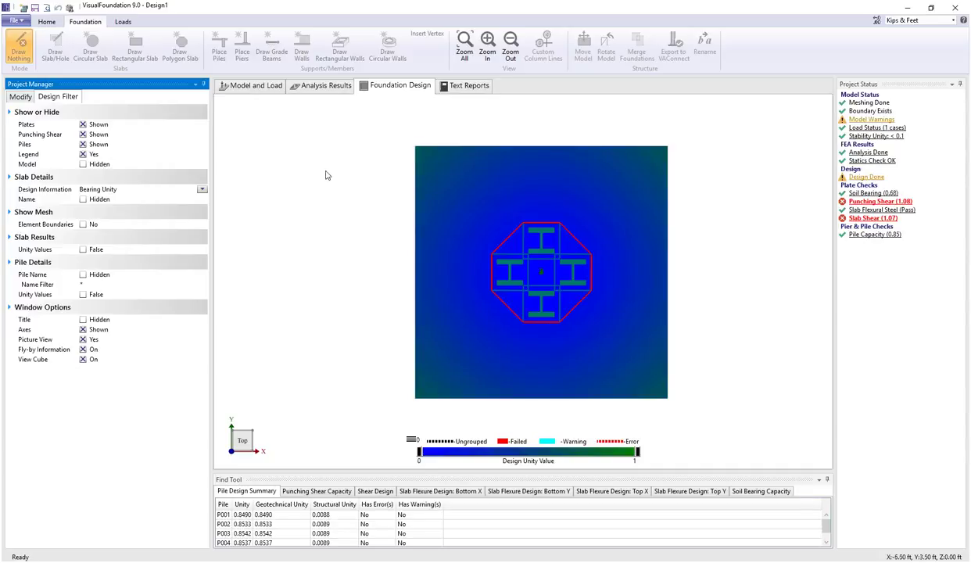
mouse_move(387, 445)
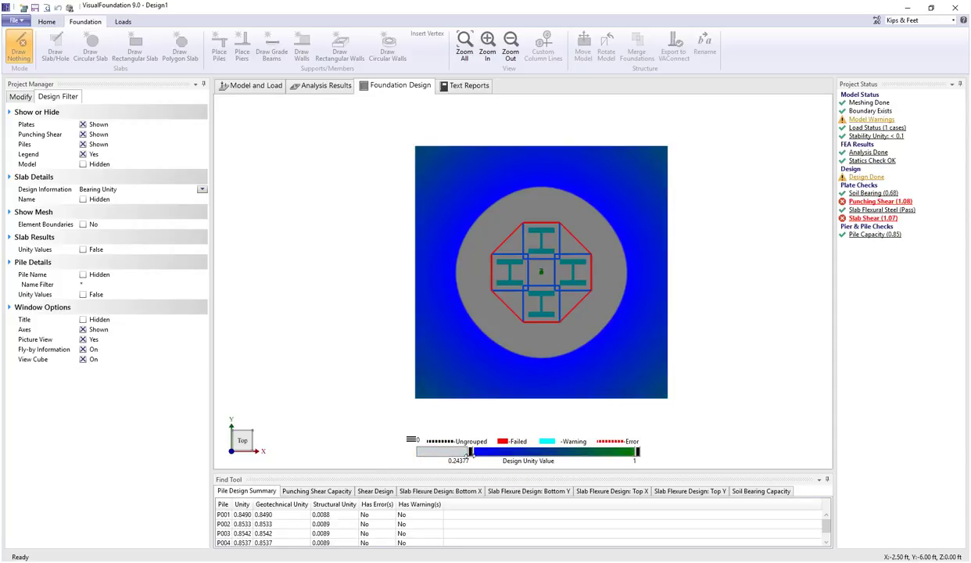
mouse_move(468, 452)
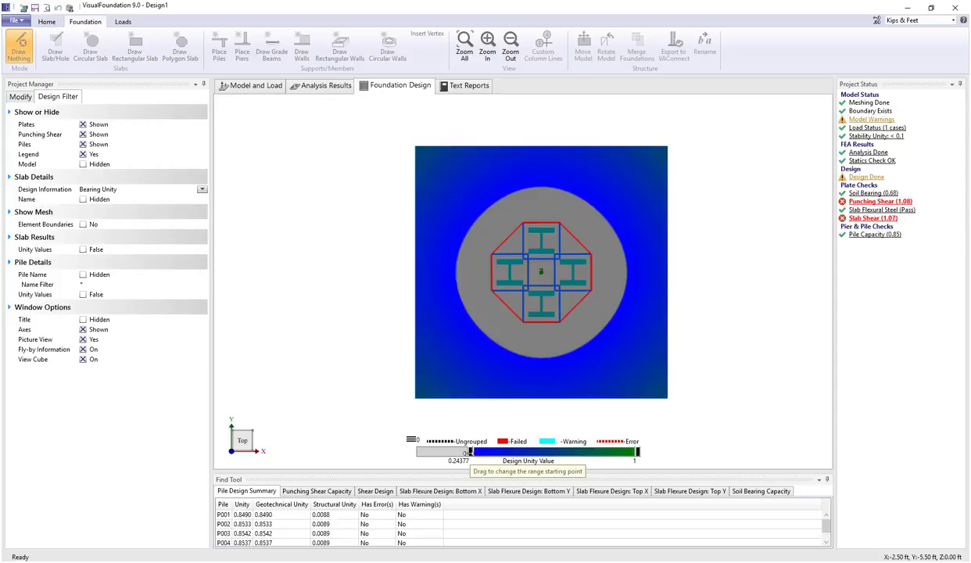
Drag the Design Unity Value legend slider to raise the contour range start, greying the cap middle
drag(463, 452, 419, 452)
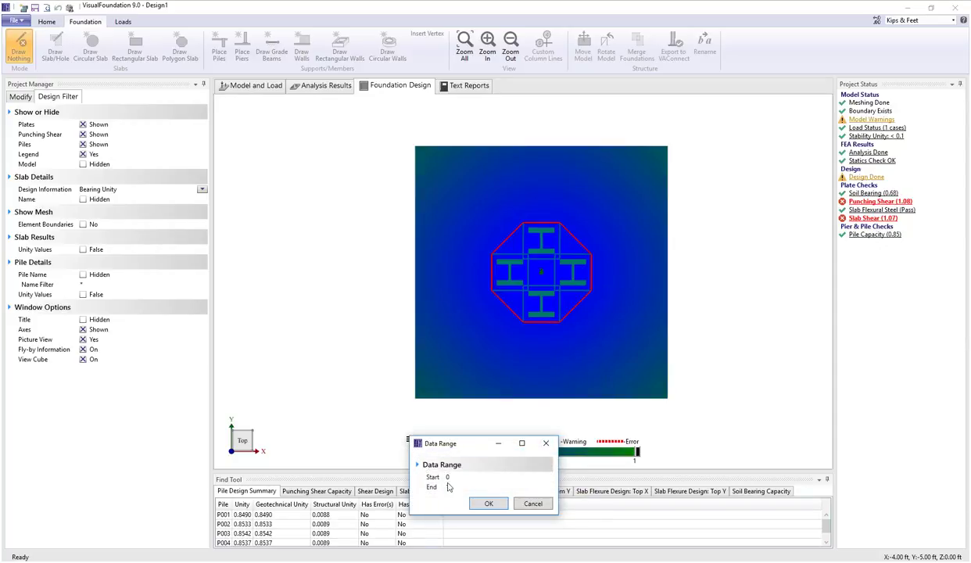
Confirm the Data Range start at 0 so bearing unity contours cover the whole cap again
click(488, 504)
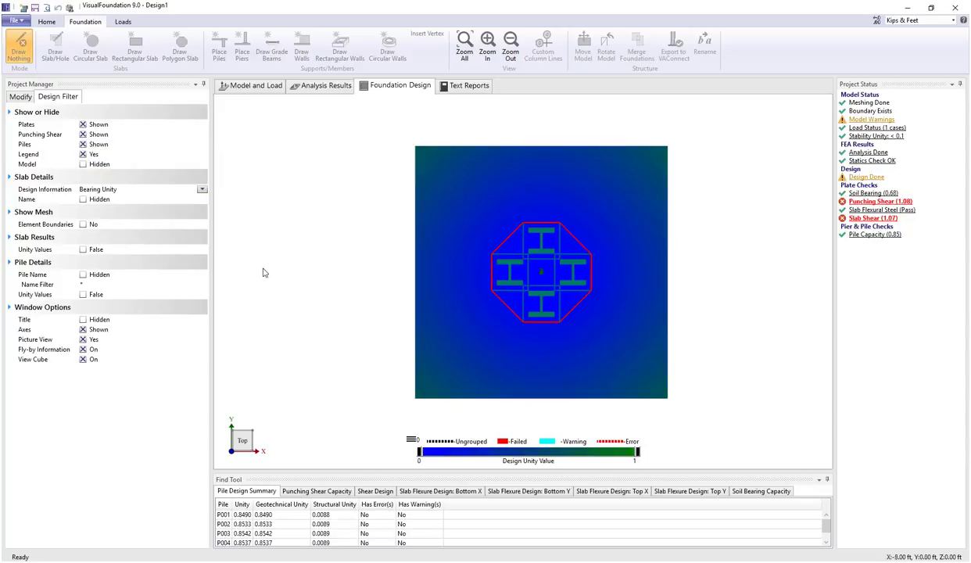
mouse_move(644, 279)
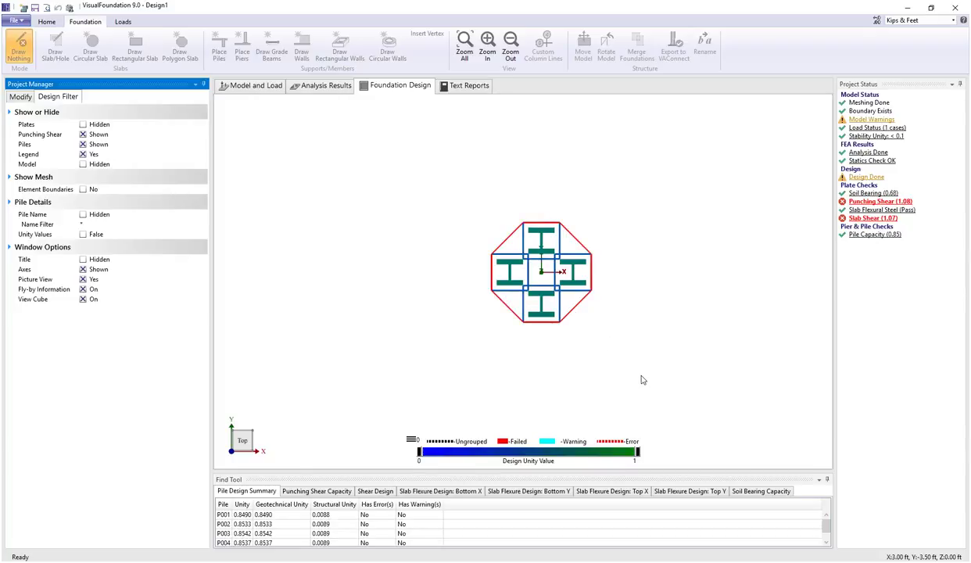
mouse_move(388, 209)
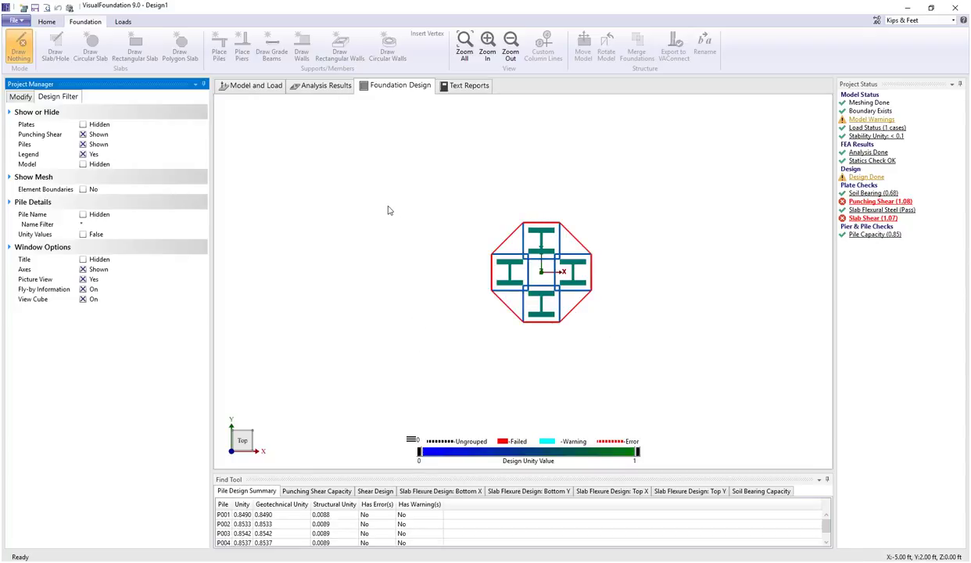
mouse_move(513, 258)
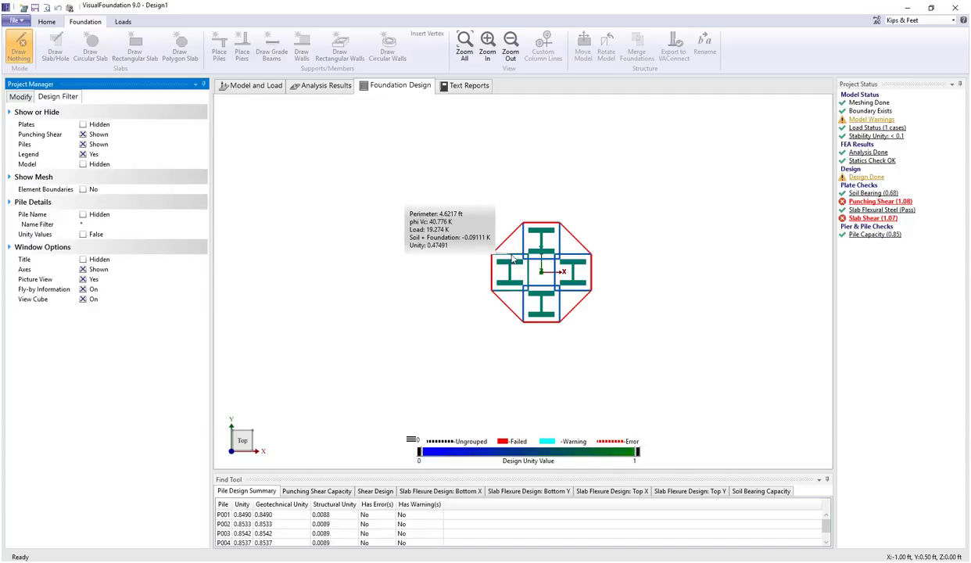
mouse_move(569, 393)
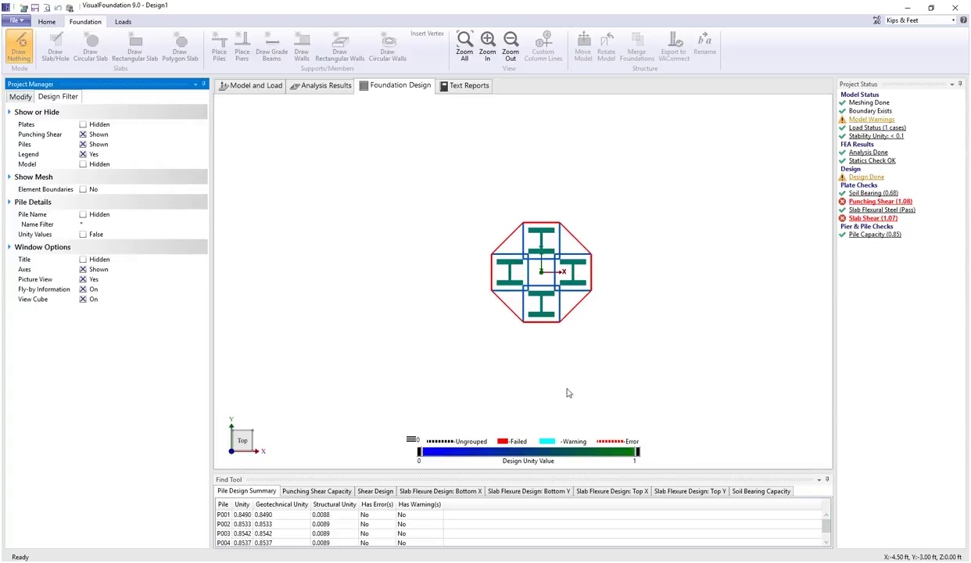
mouse_move(749, 284)
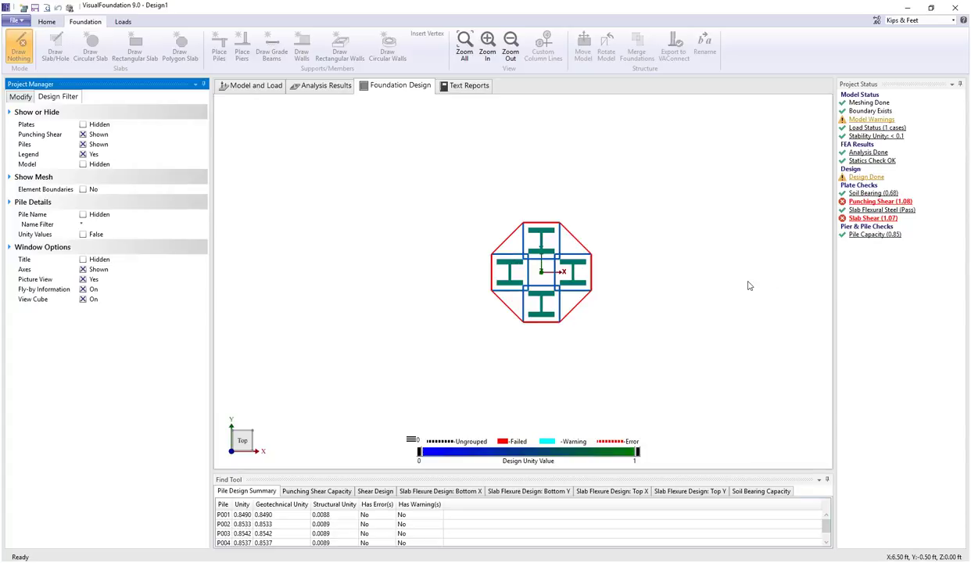
mouse_move(898, 217)
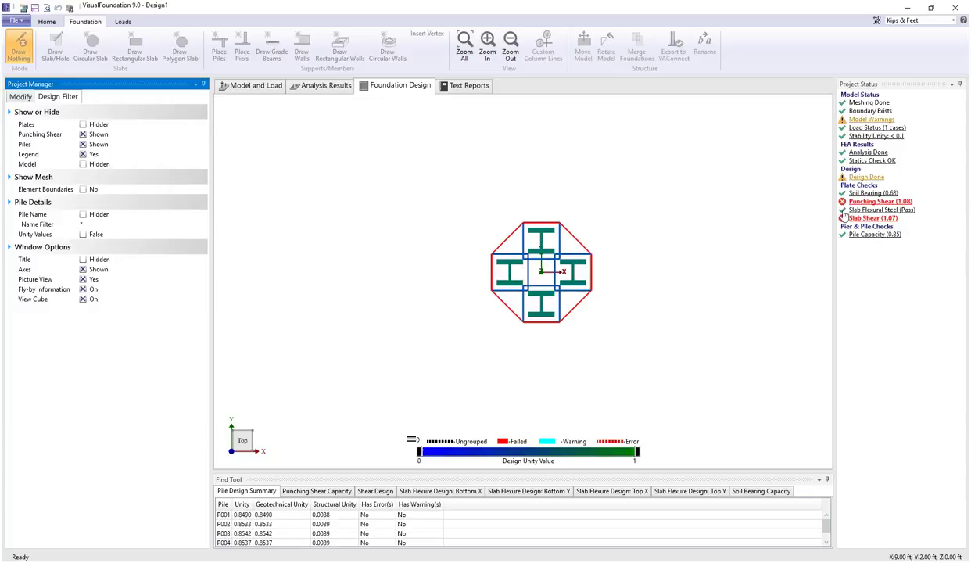
mouse_move(369, 344)
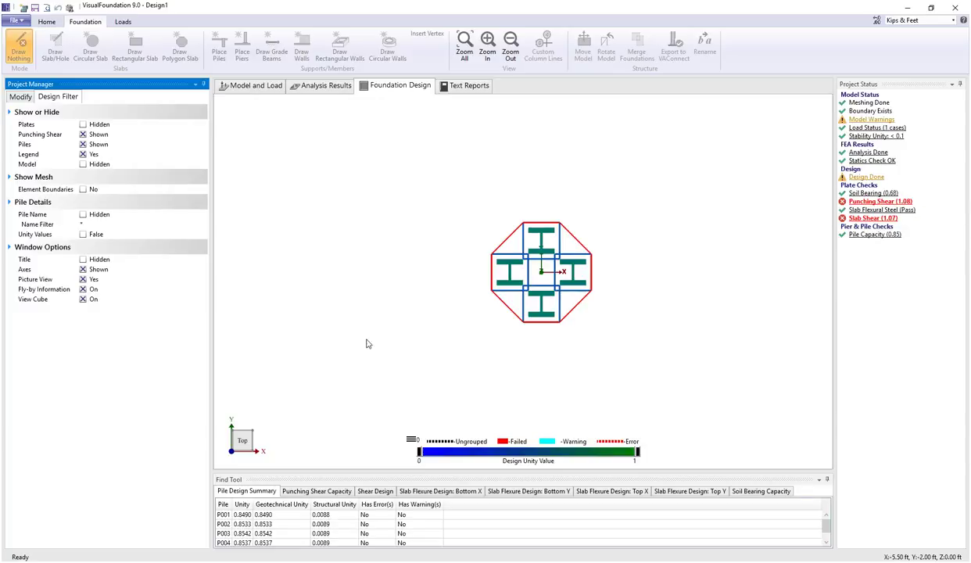
mouse_move(342, 228)
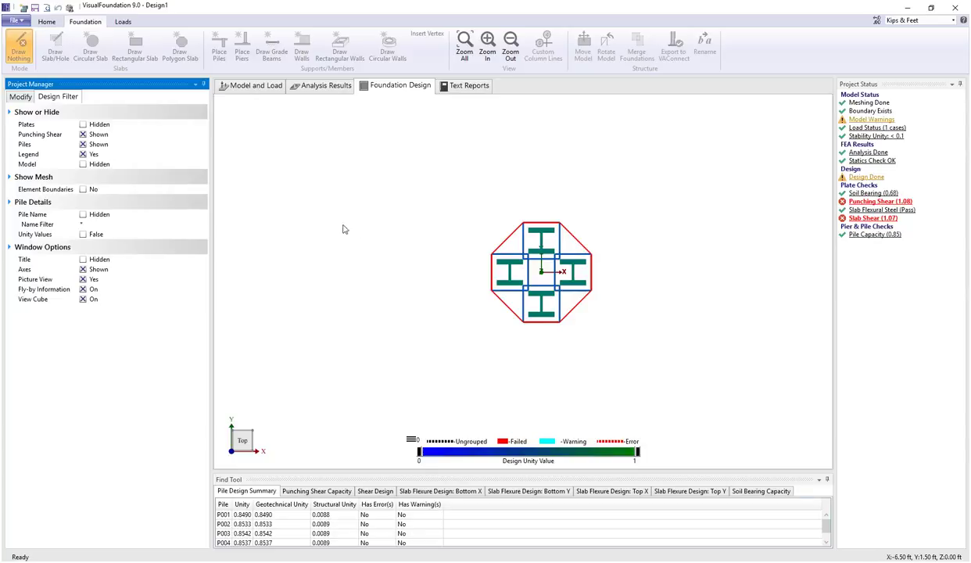
mouse_move(367, 288)
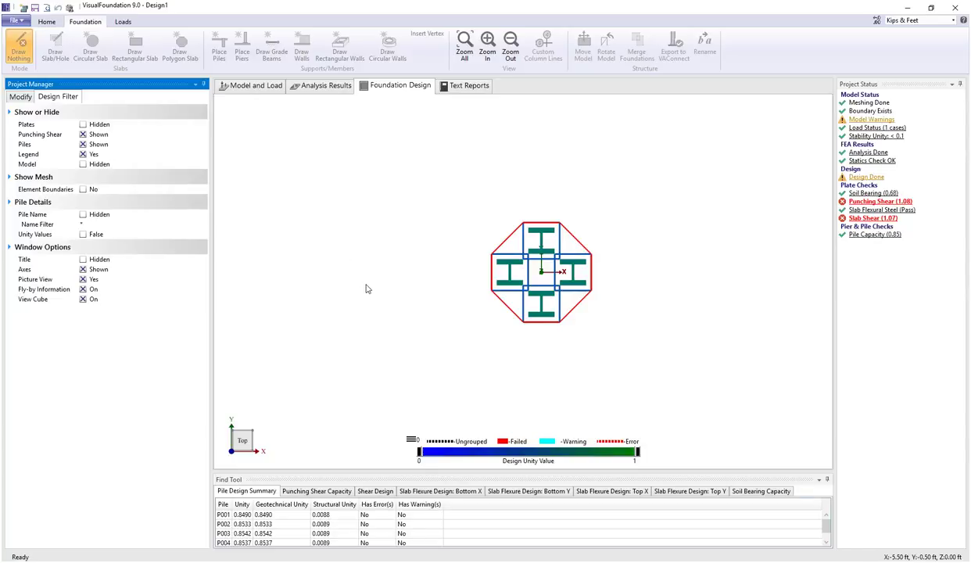